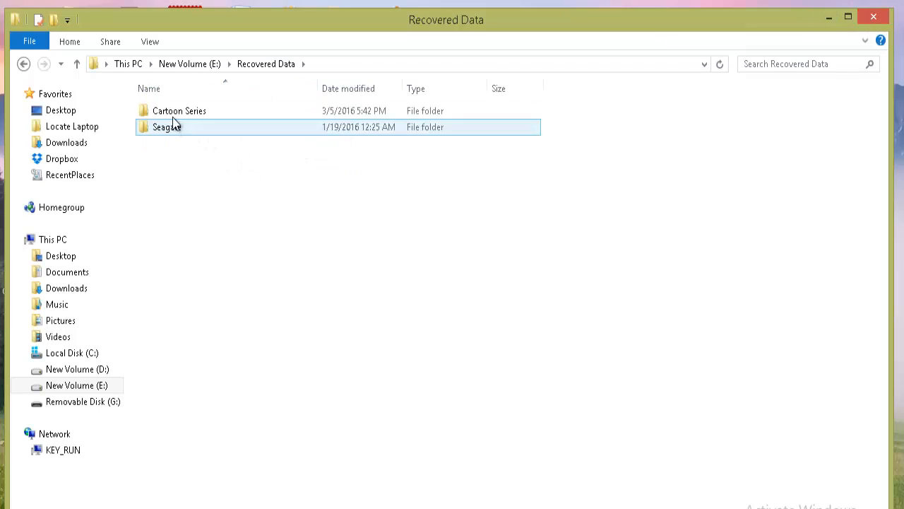
- Open the nested folders under Recovered Data and try copying the cartoon AVI, triggering Source Path Too Long
double_click(179, 110)
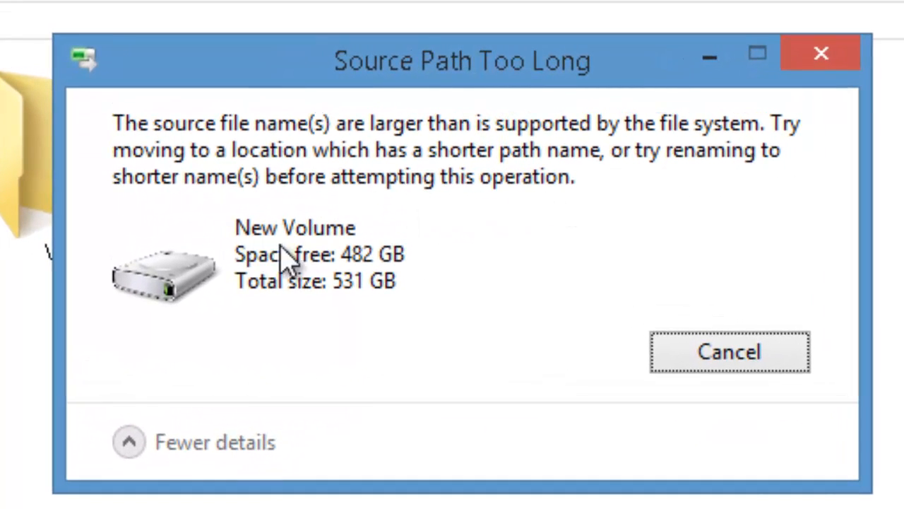
mouse_move(329, 406)
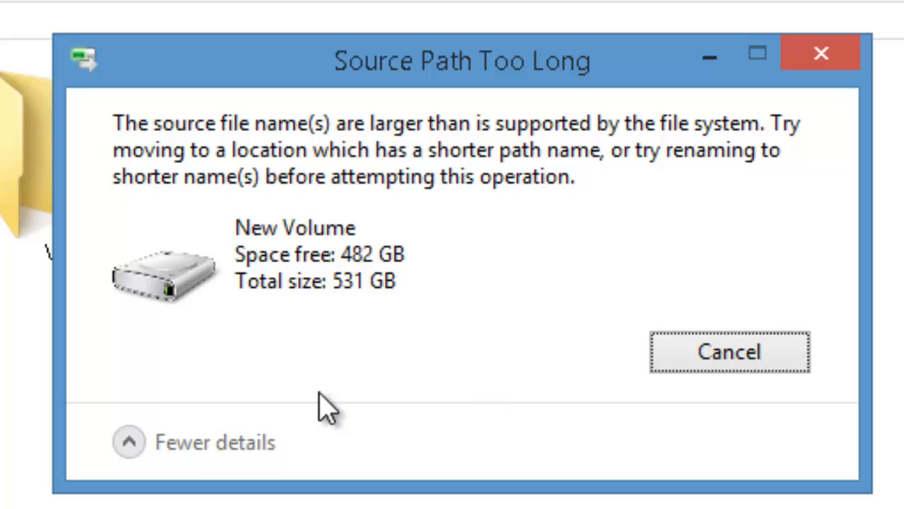
- Cancel the Source Path Too Long warning and bring up the AVI file's context menu
click(729, 352)
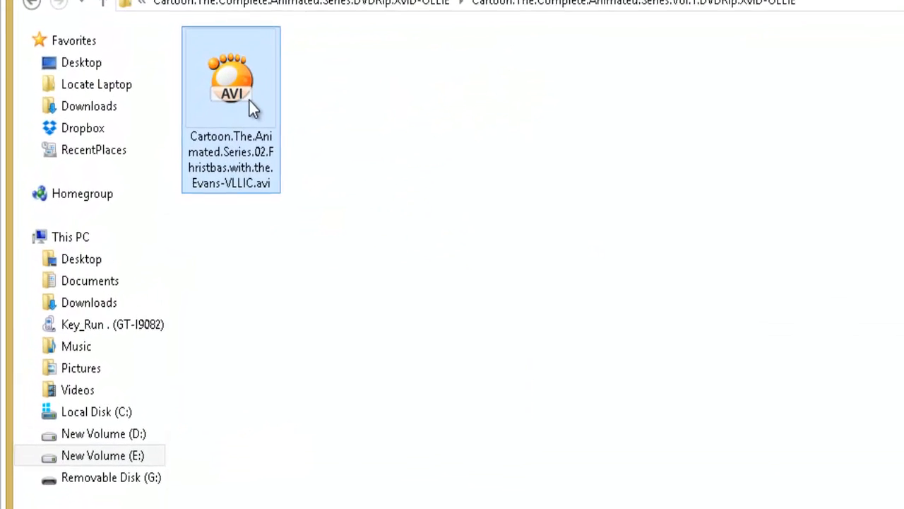
right_click(231, 78)
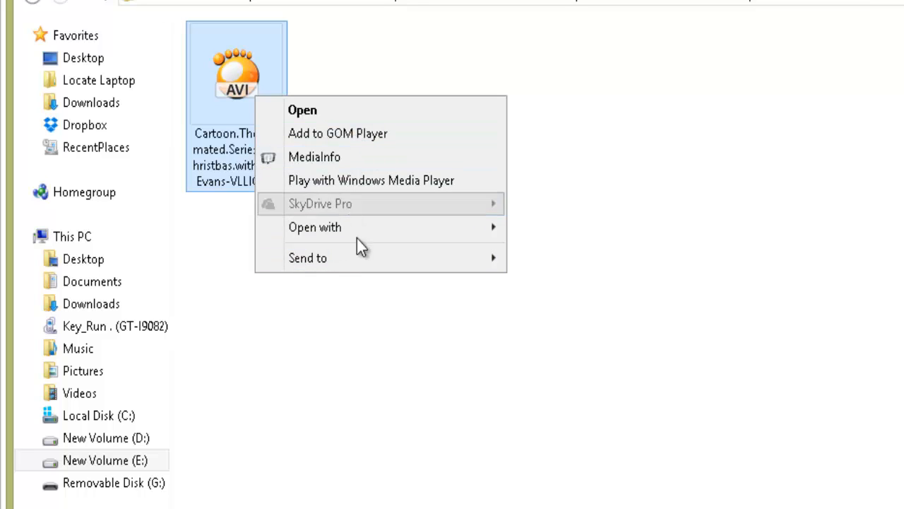
mouse_move(241, 71)
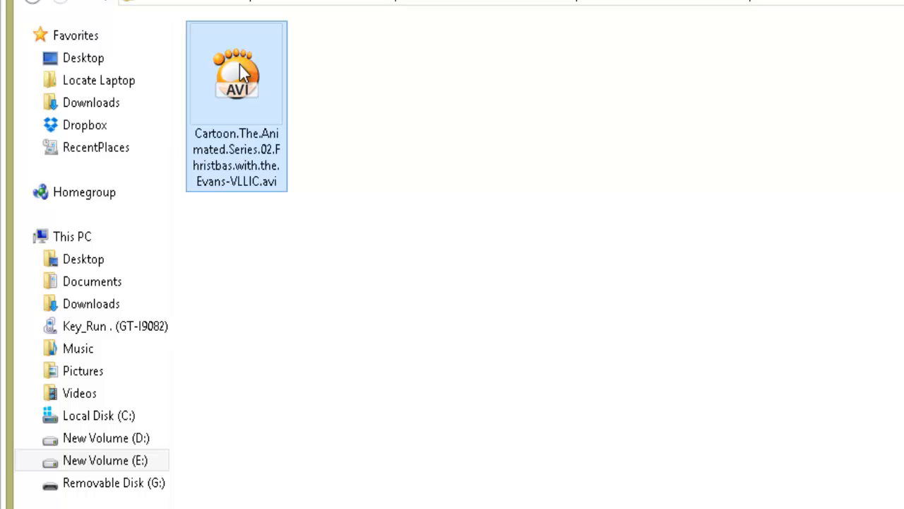
mouse_move(276, 95)
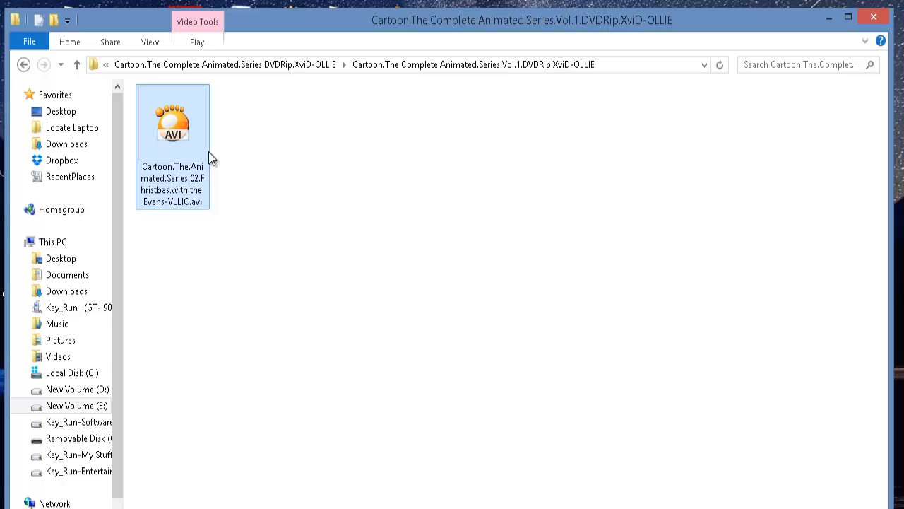
mouse_move(175, 191)
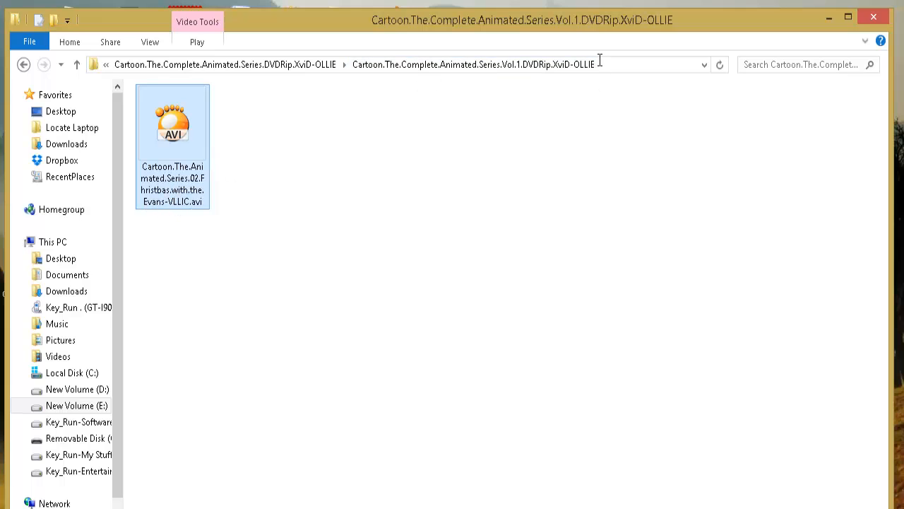
- Paste the video's full nested folder path into Notepad, then minimize Notepad
text(note)
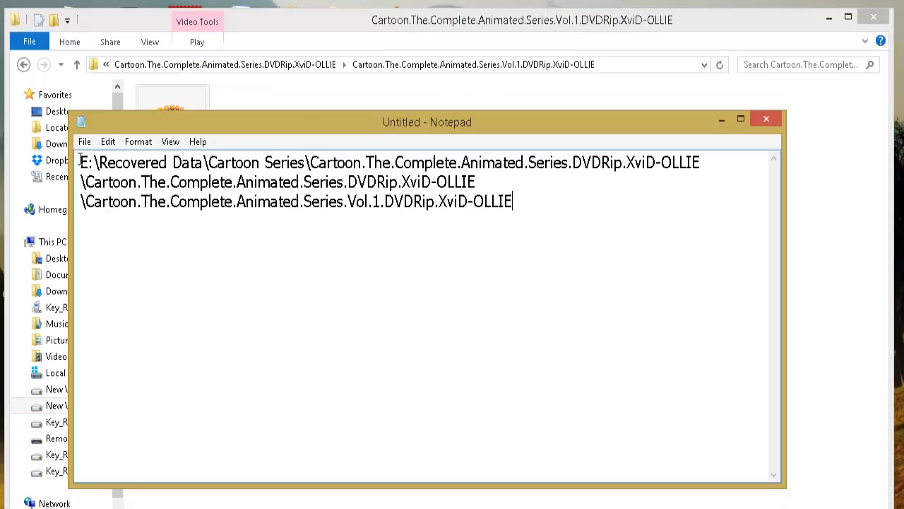
drag(79, 161, 182, 162)
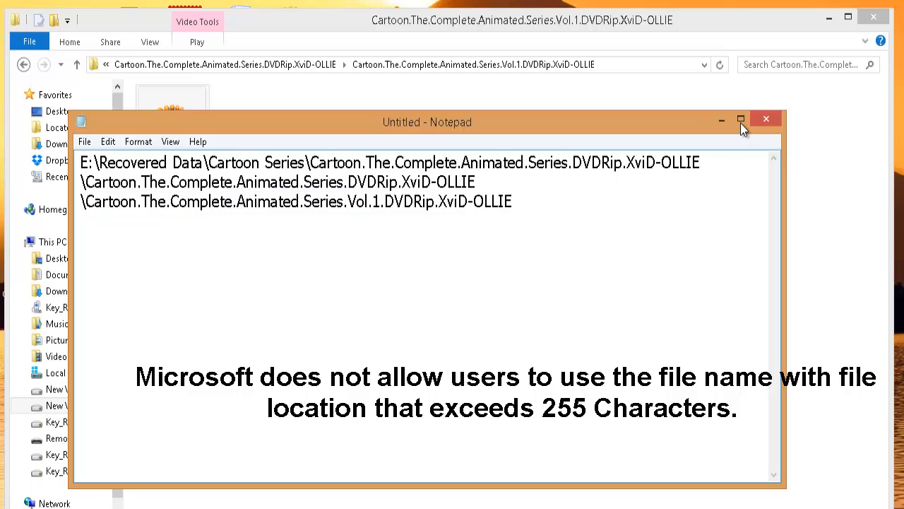
click(766, 119)
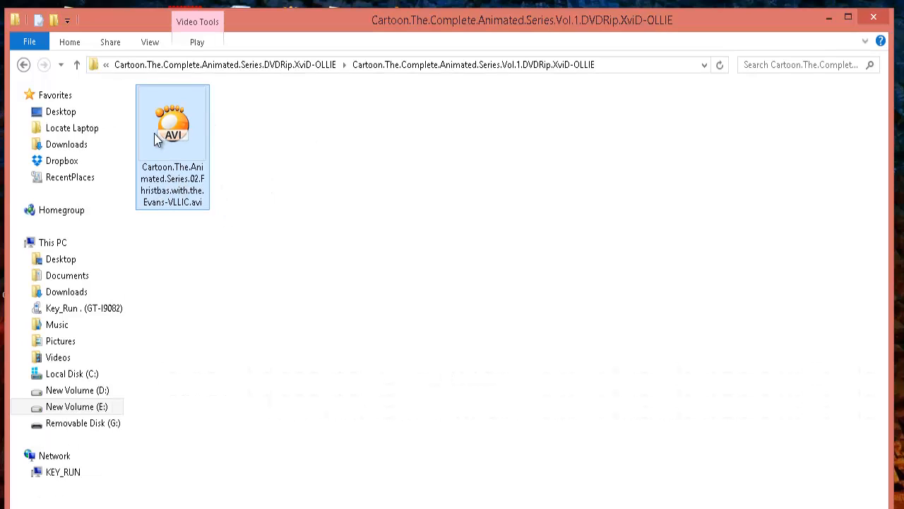
- Rename the Vol.1 folder to E and bring up the AVI file's context menu
right_click(172, 124)
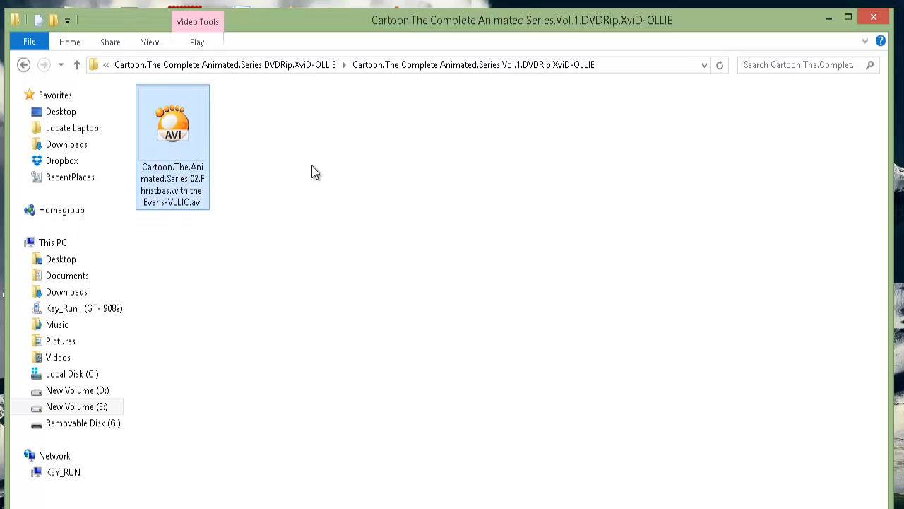
mouse_move(277, 86)
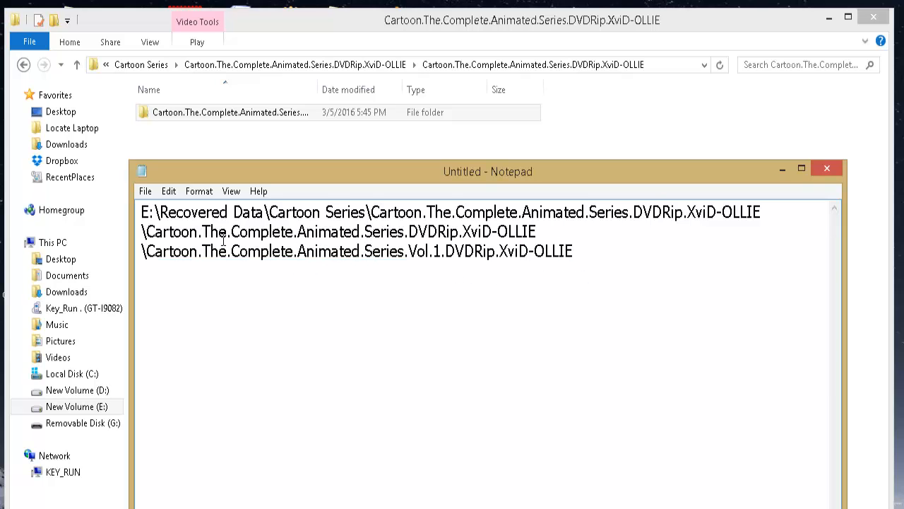
drag(145, 231, 417, 250)
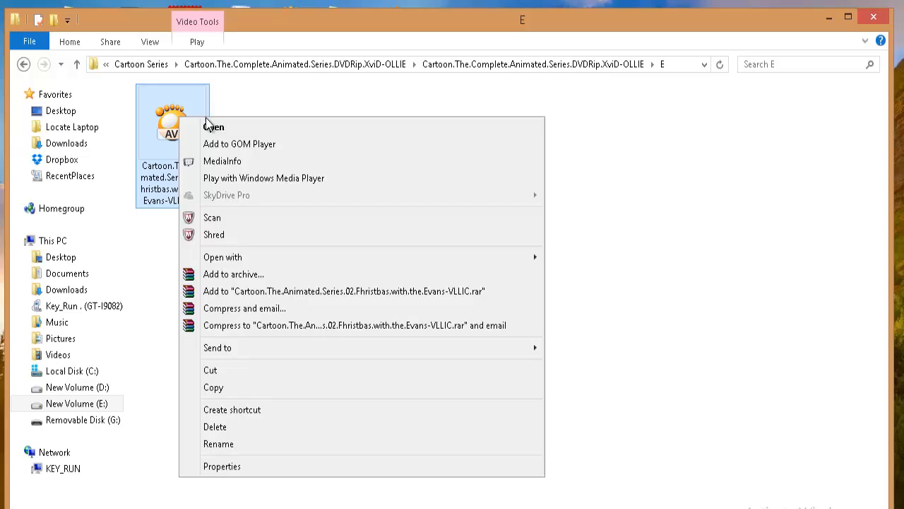
mouse_move(240, 369)
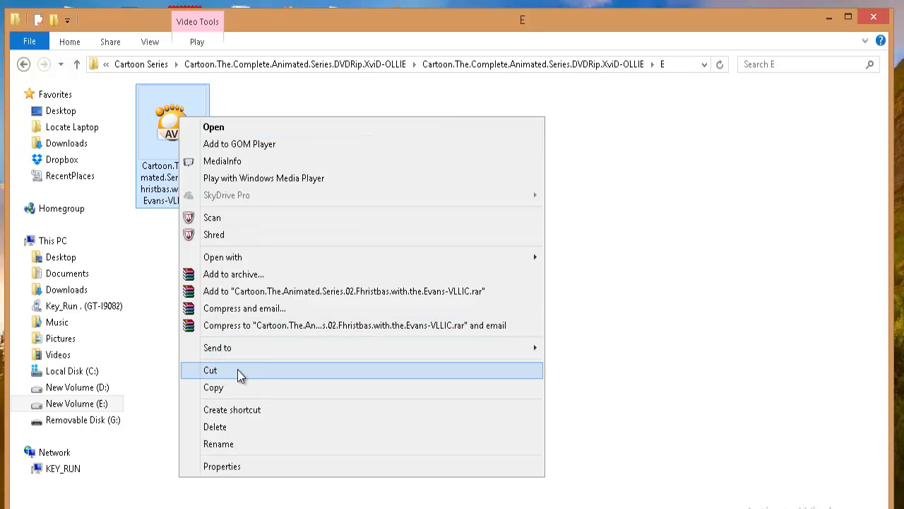
mouse_move(233, 443)
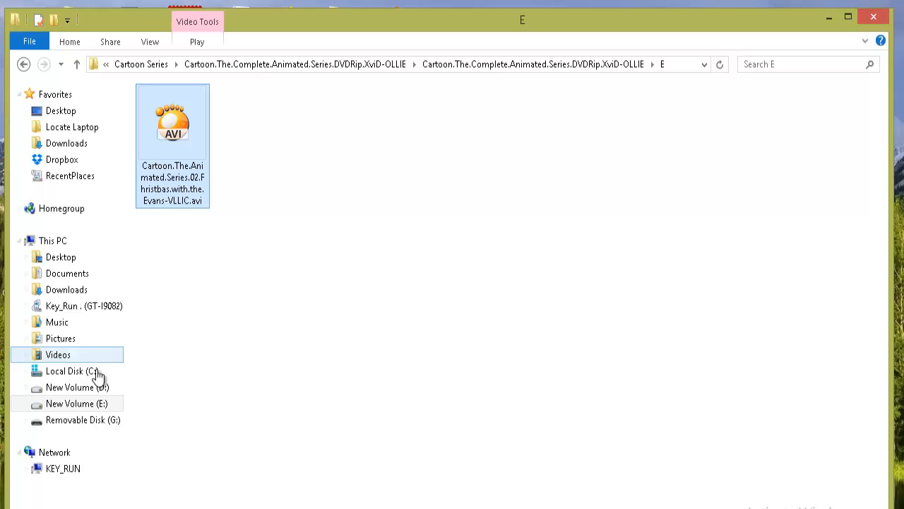
- Cut the cartoon AVI and paste it at the root of New Volume (E:)
click(77, 404)
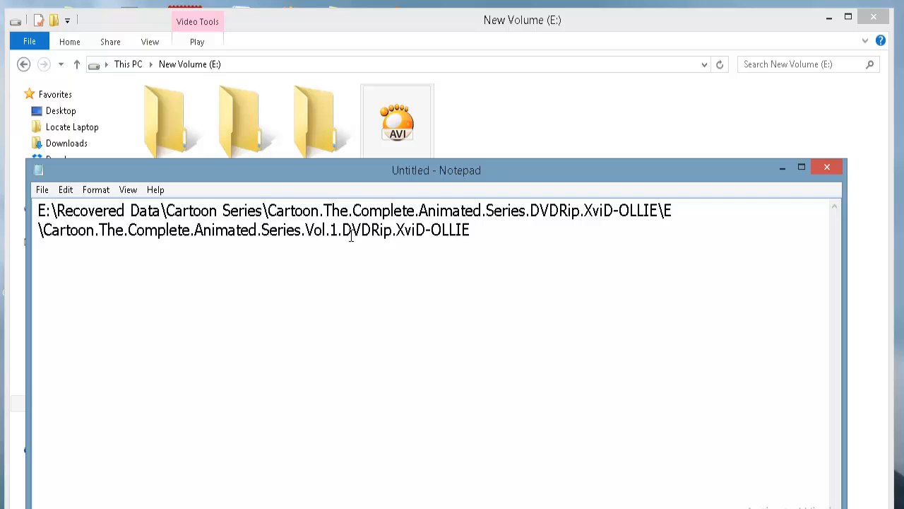
- Select the full folder name following Cartoon Series in the Notepad path
double_click(281, 210)
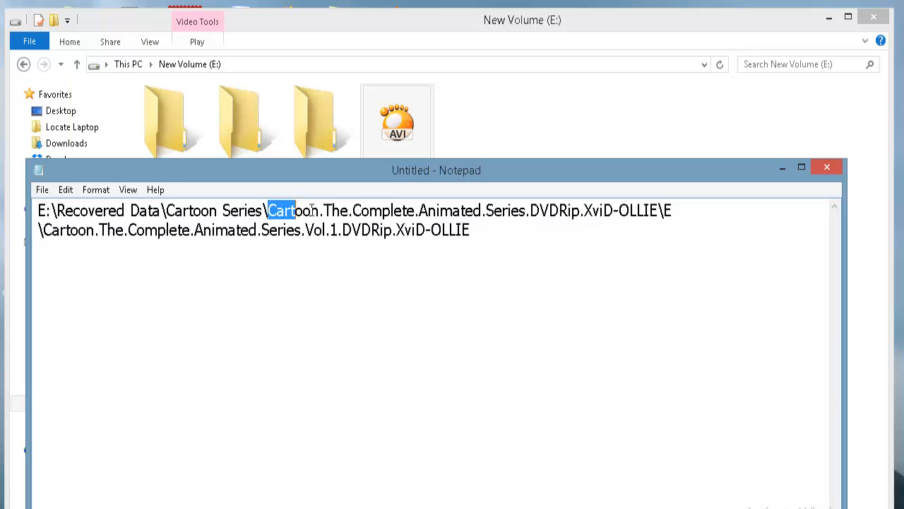
drag(267, 210, 660, 210)
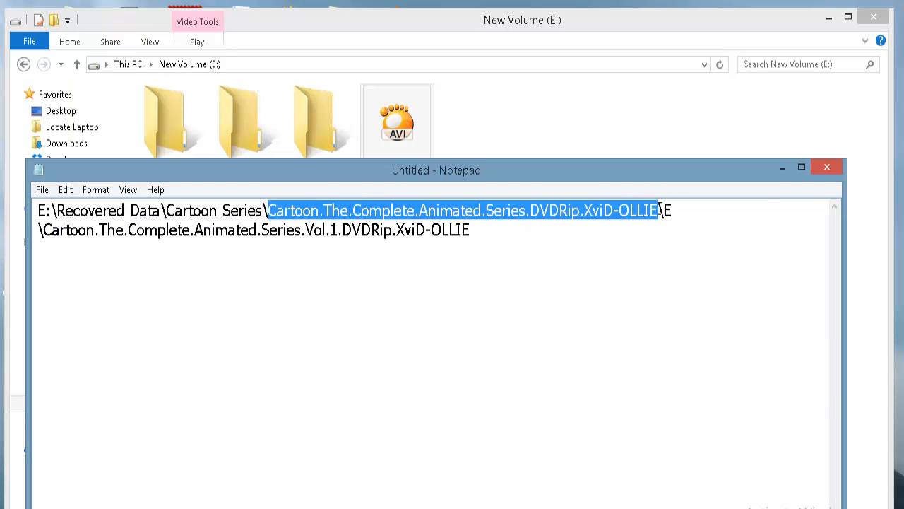